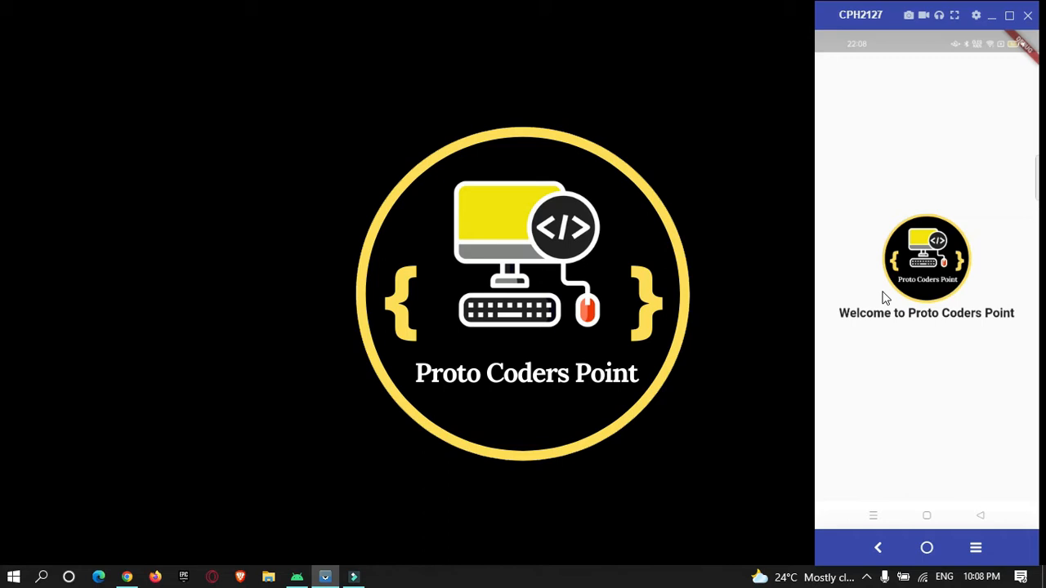
mouse_move(448, 431)
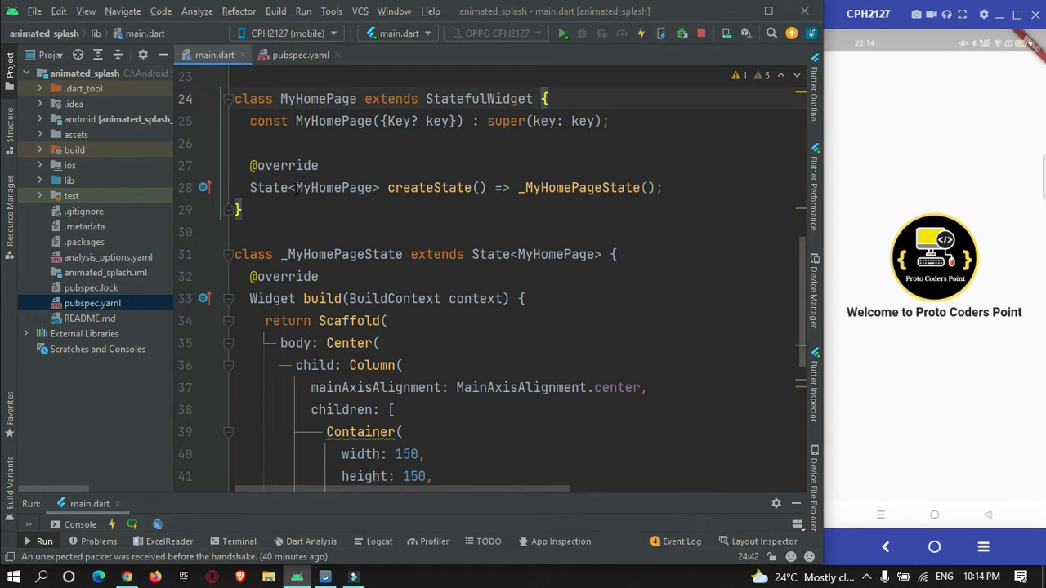
mouse_move(941, 232)
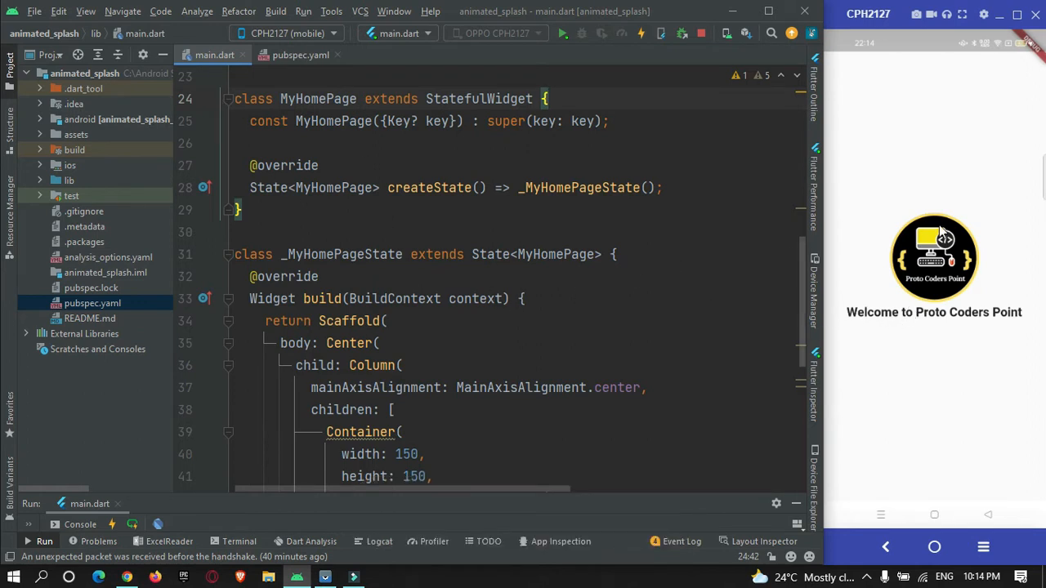
mouse_move(995, 299)
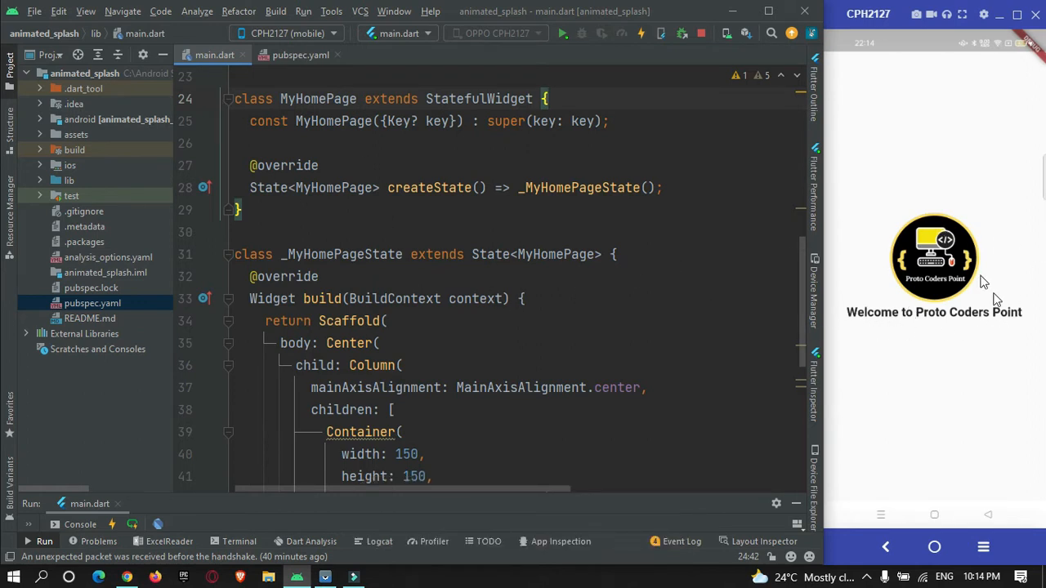
Scroll through the MyHomePage layout code in main.dart, then switch to pubspec.yaml
scroll("down", 3)
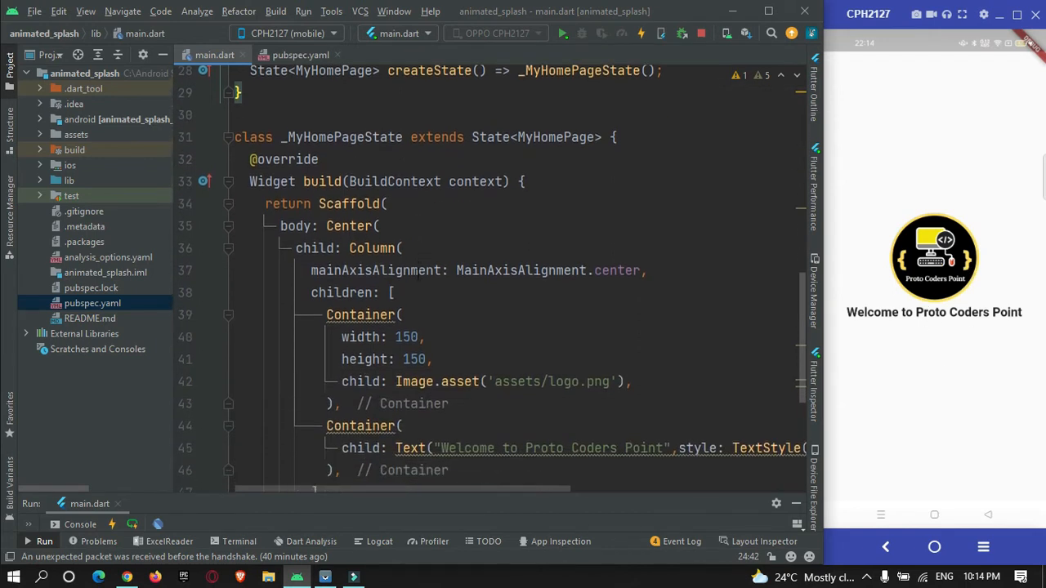
scroll("down", 3)
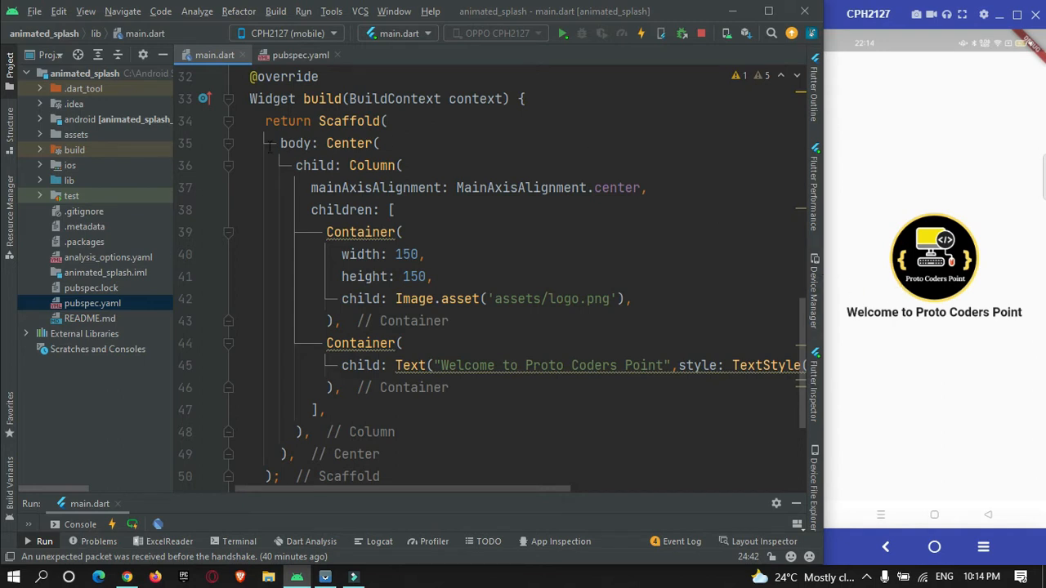
left_click(300, 54)
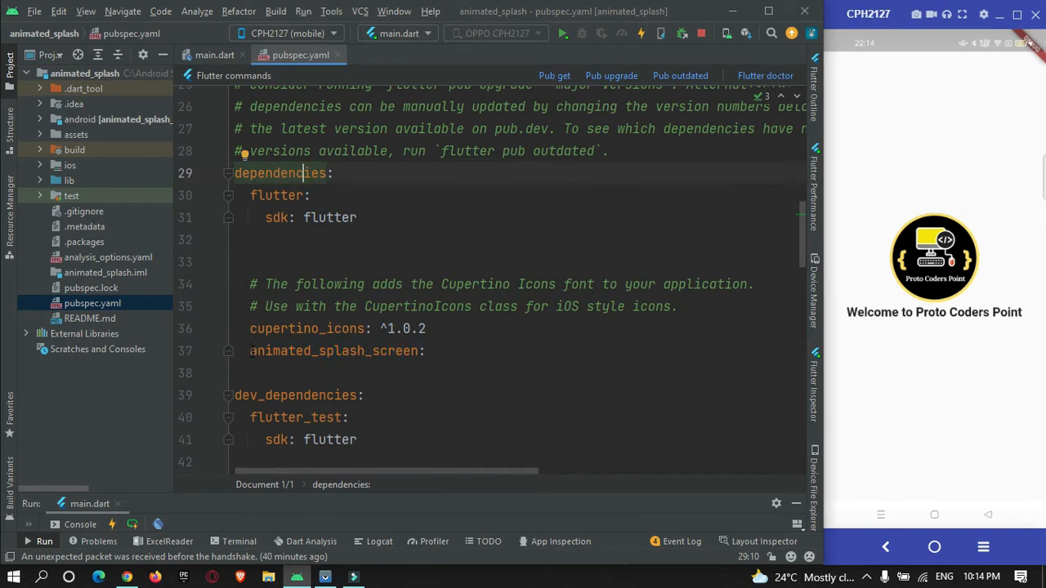
Copy the animated_splash_screen dependency name and run Pub get to fetch it
double_click(332, 350)
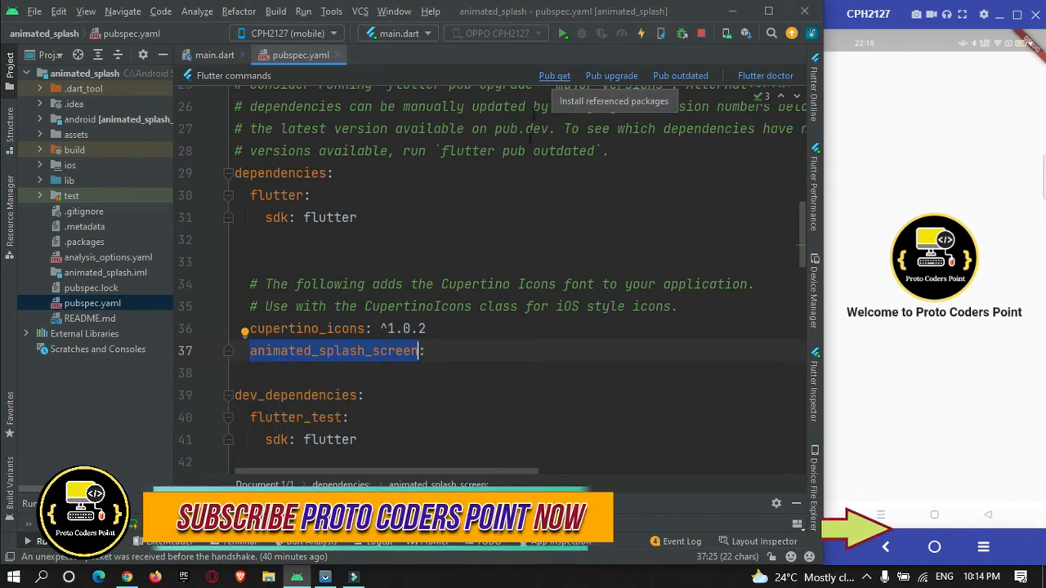
left_click(214, 55)
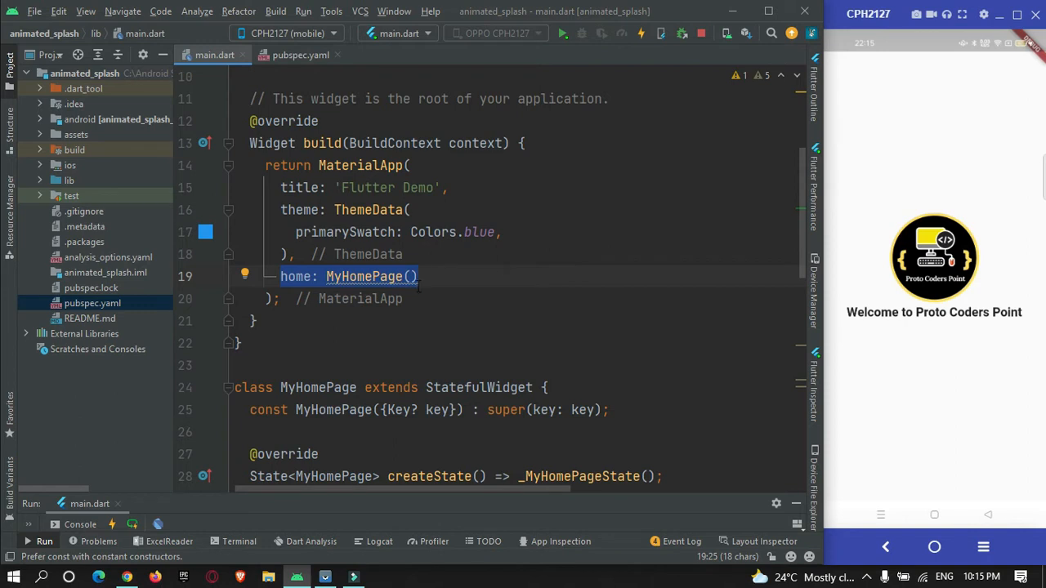
Replace home: MyHomePage() with AnimatedSplashScreen() and inspect its constructor source
scroll("up", 3)
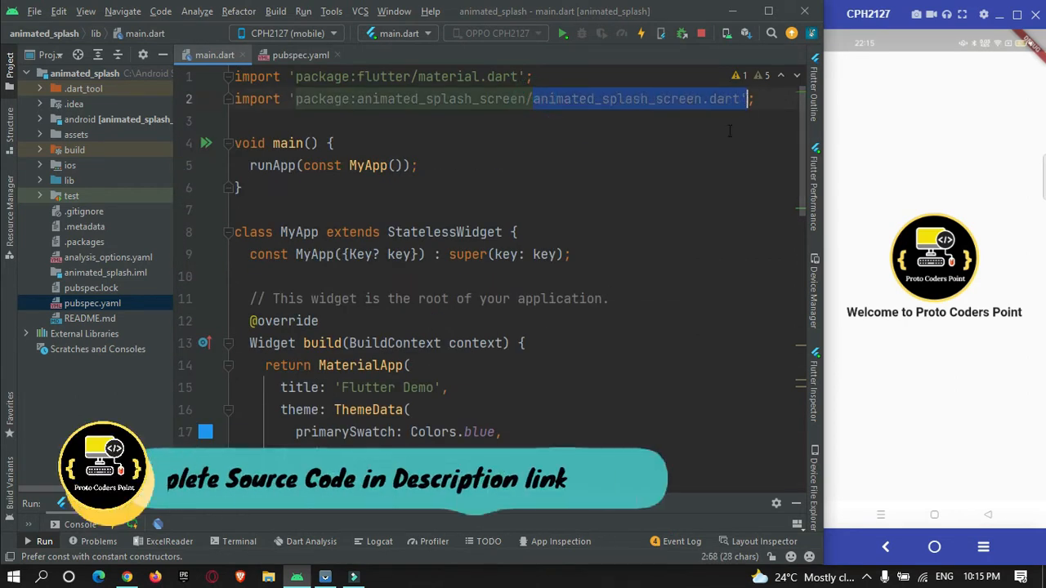
scroll("down", 3)
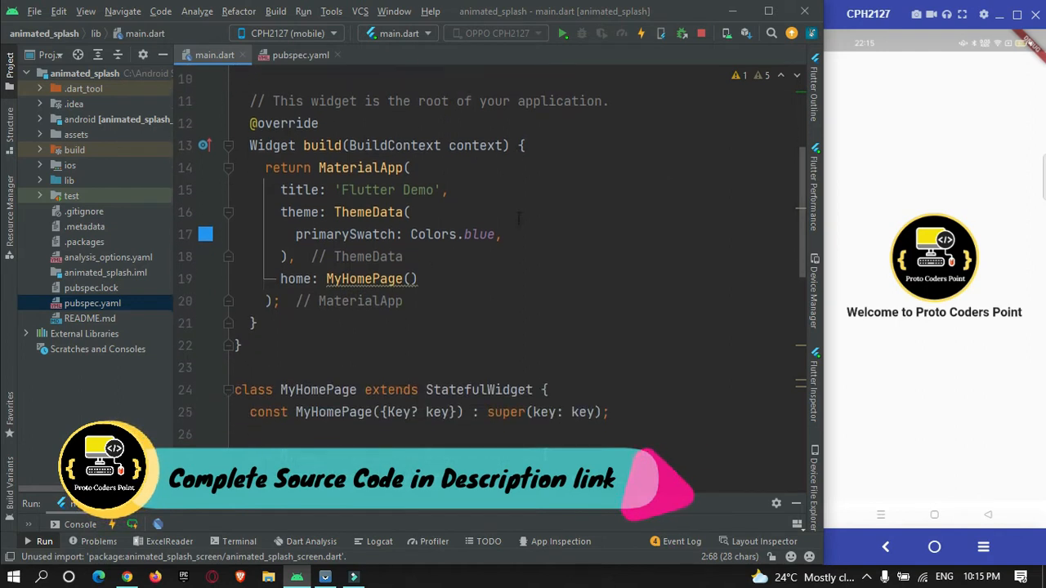
double_click(364, 276)
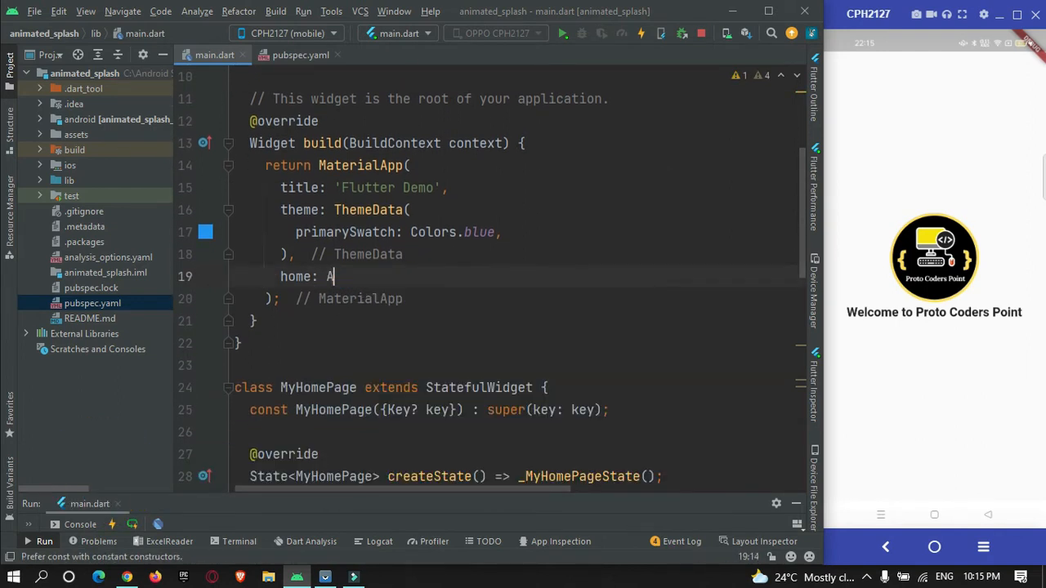
type("nimated")
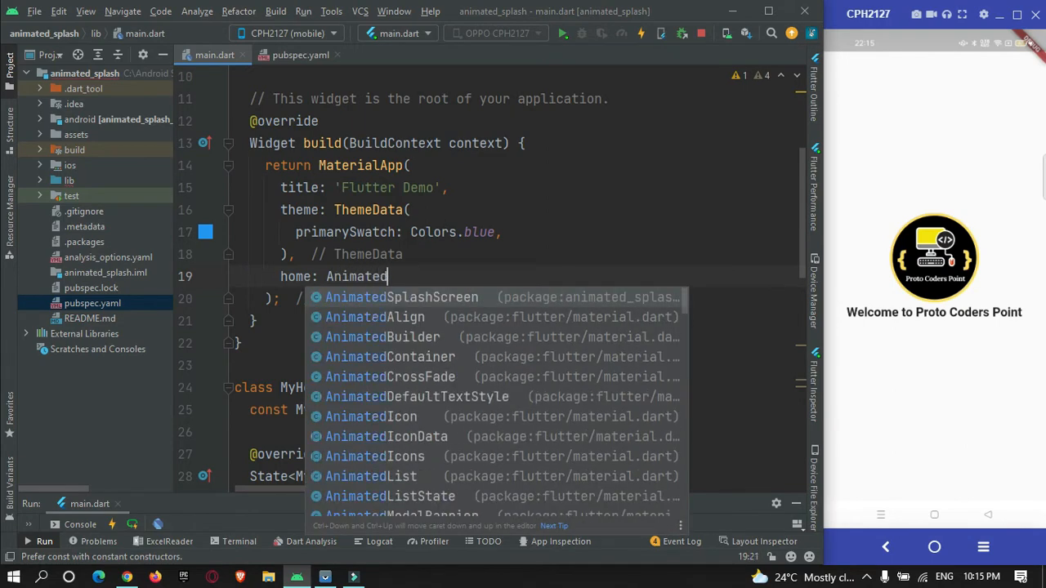
left_click(401, 297)
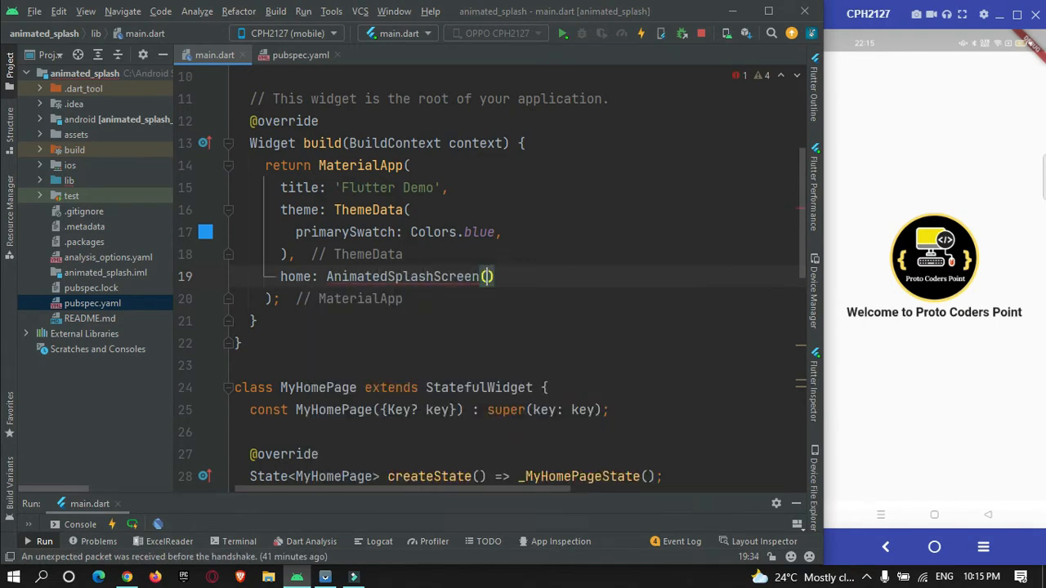
key("enter")
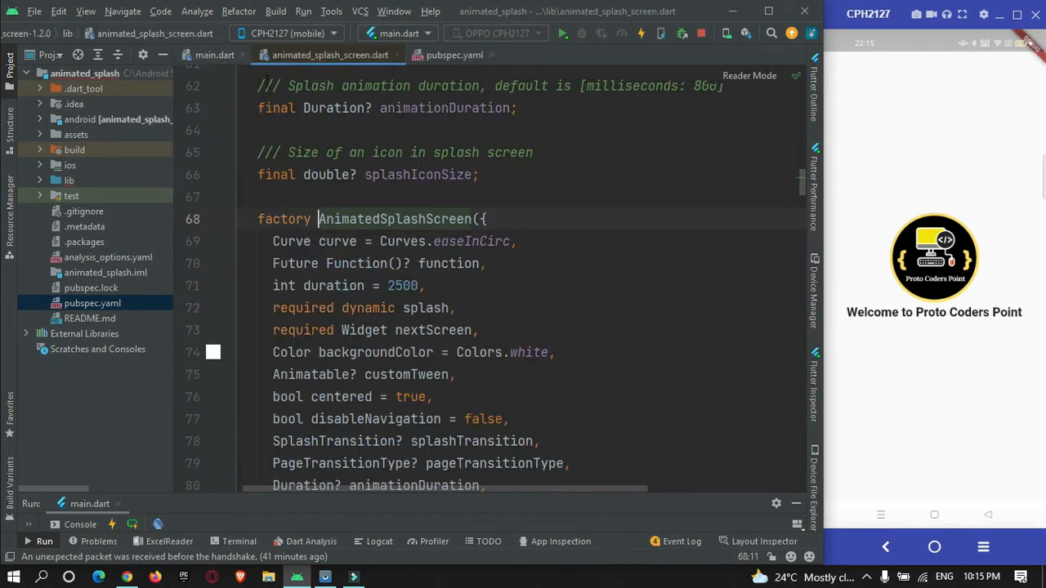
left_click(214, 55)
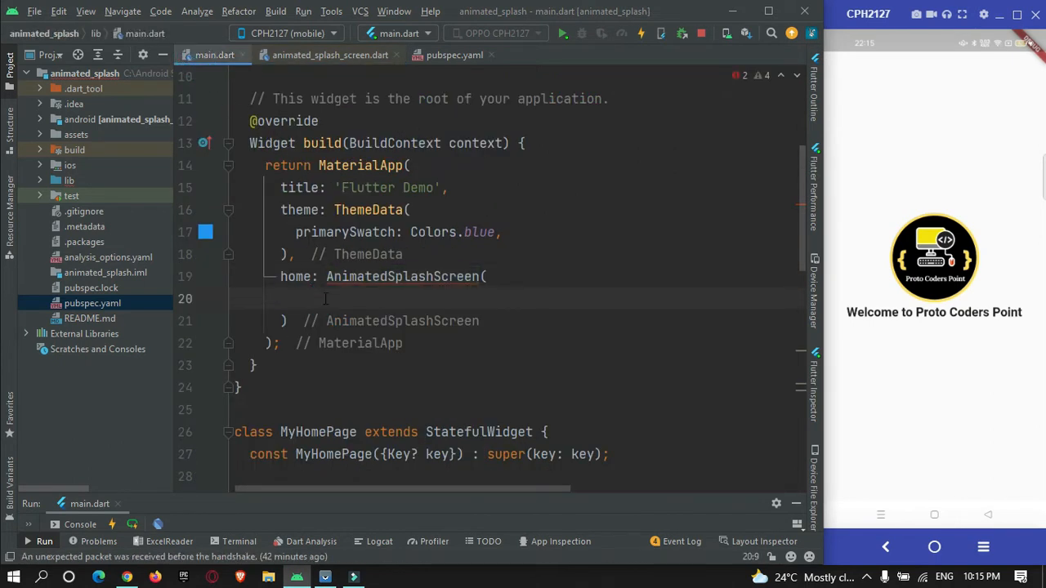
Set splash to a 100×100 Colors.green Container and add the required nextScreen argument
type("splash: ,")
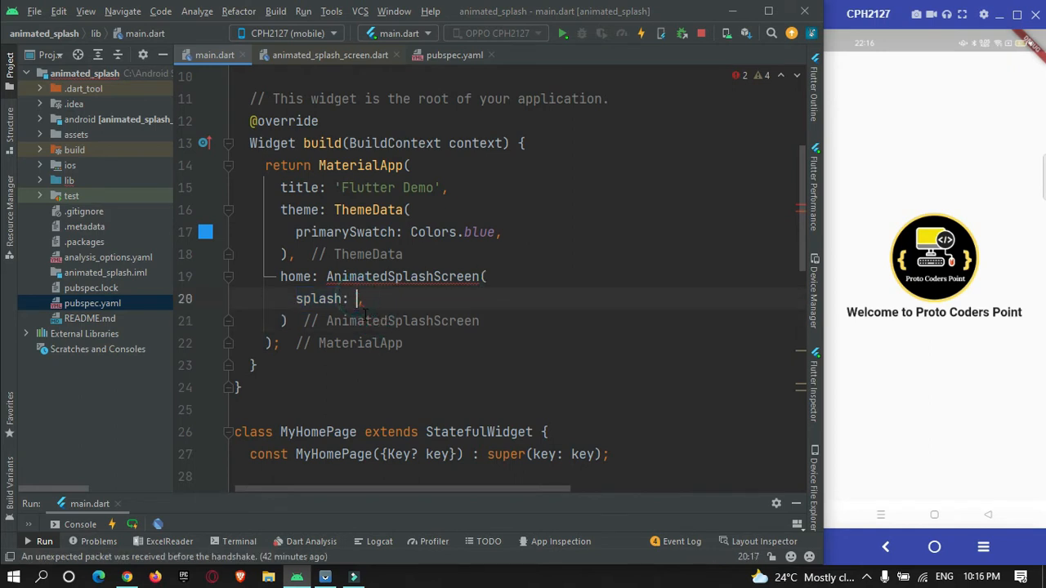
type("Container(width: 100,height: 100,),")
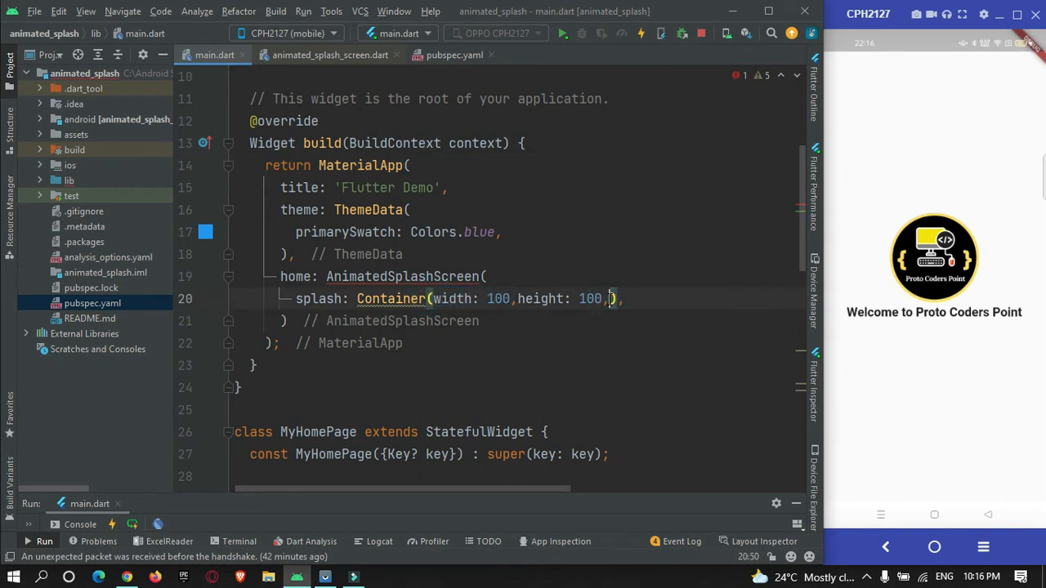
type("color: Co,")
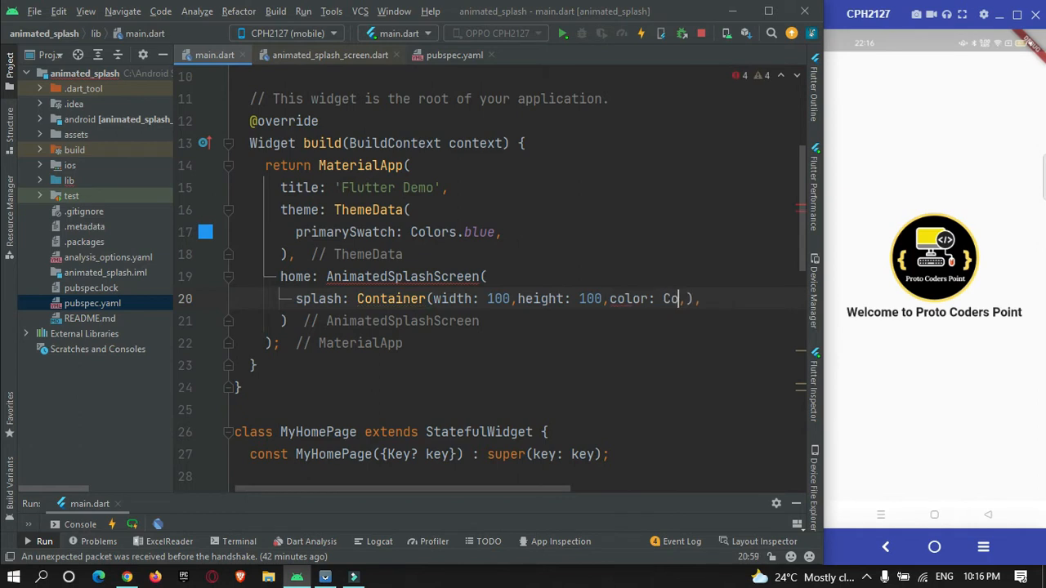
type("lors.green")
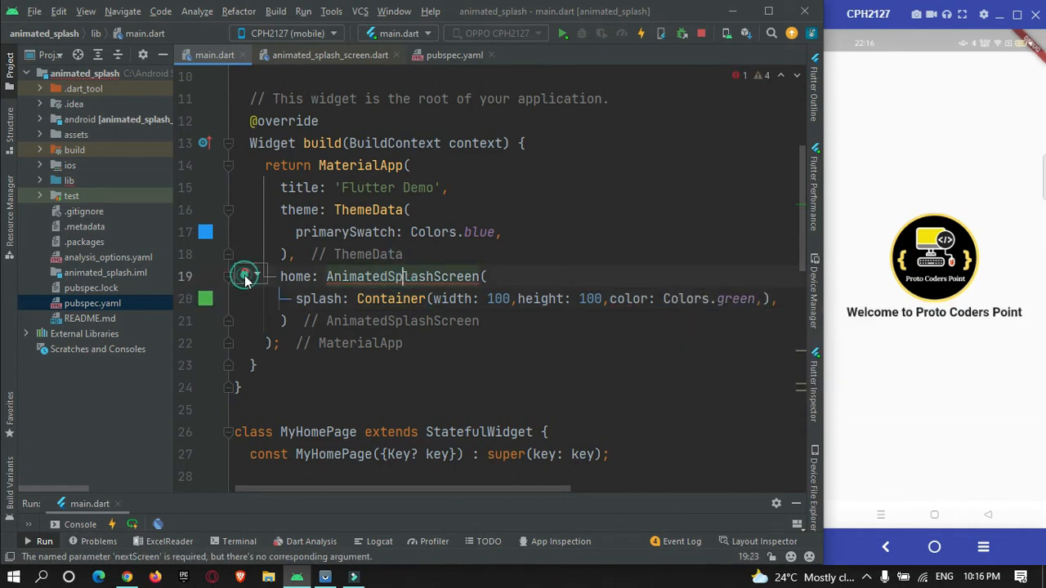
left_click(245, 276)
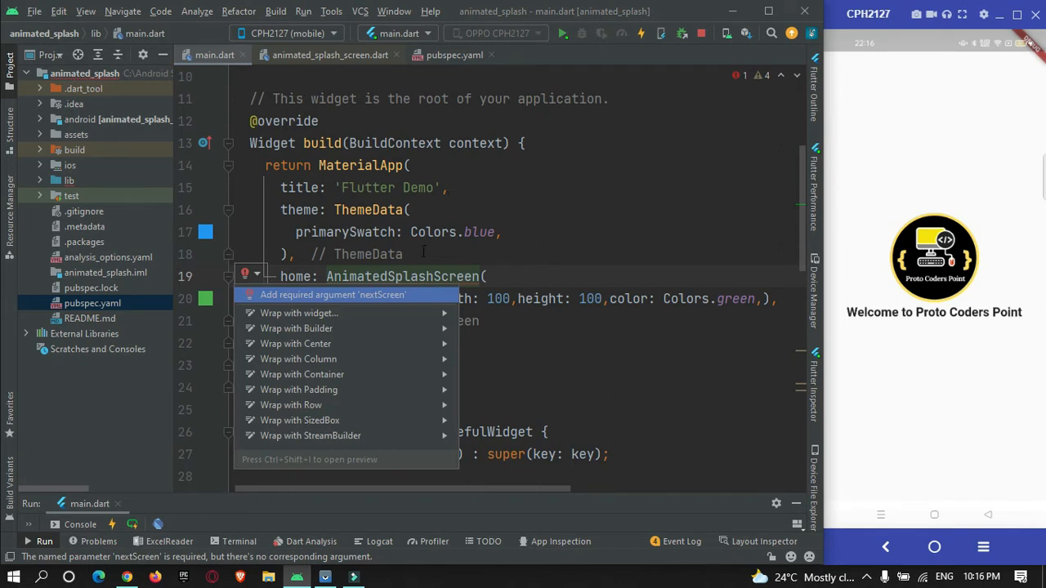
mouse_move(372, 294)
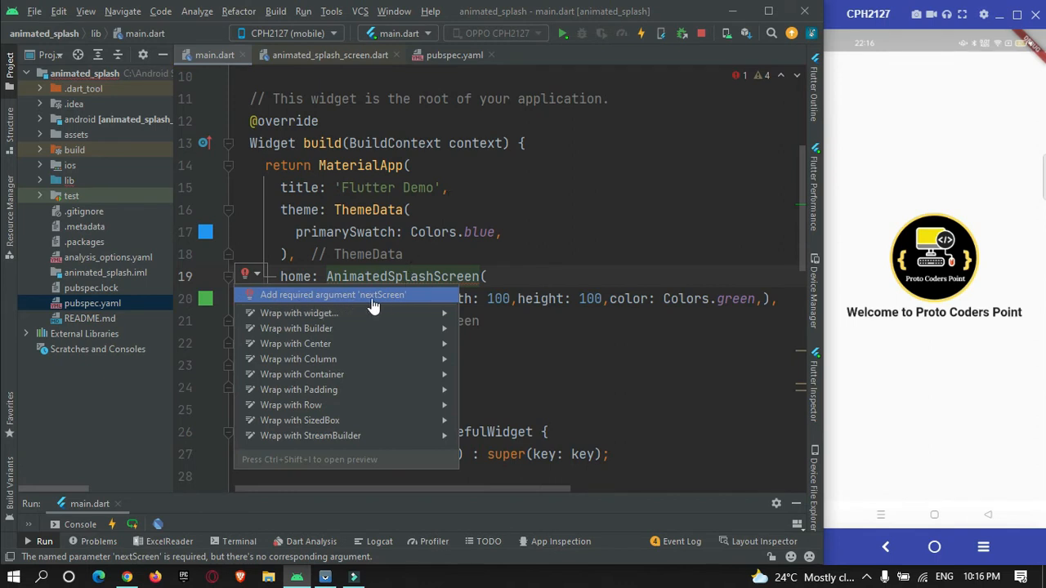
left_click(333, 295)
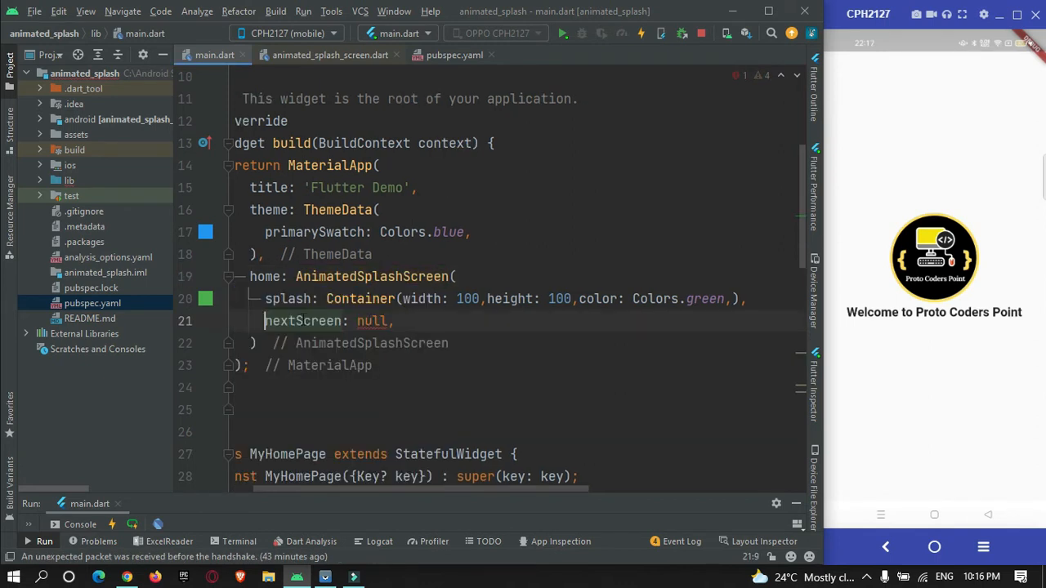
Replace the null nextScreen value with MyHomePage()
scroll("down", 3)
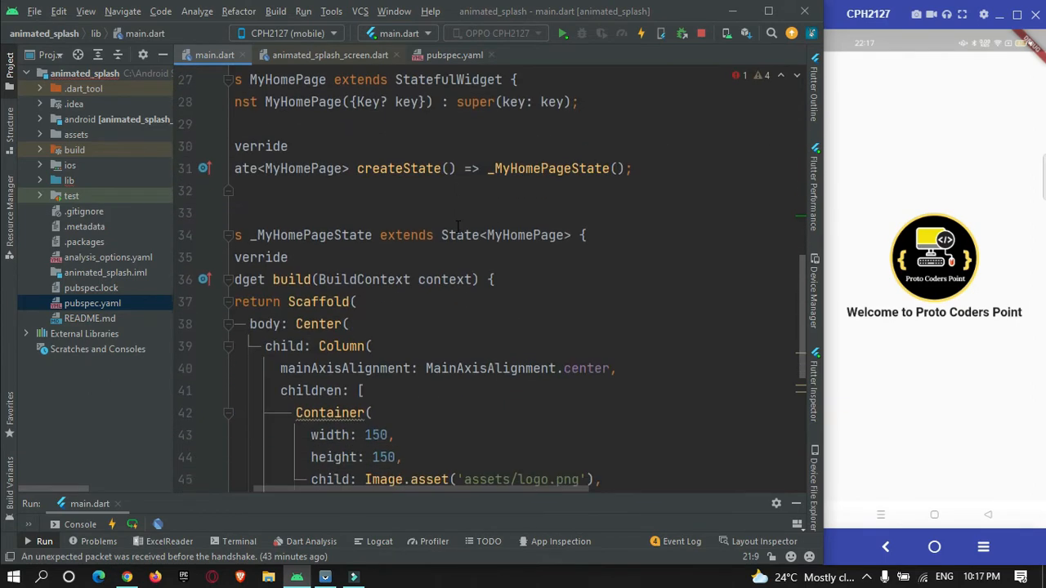
scroll("up", 3)
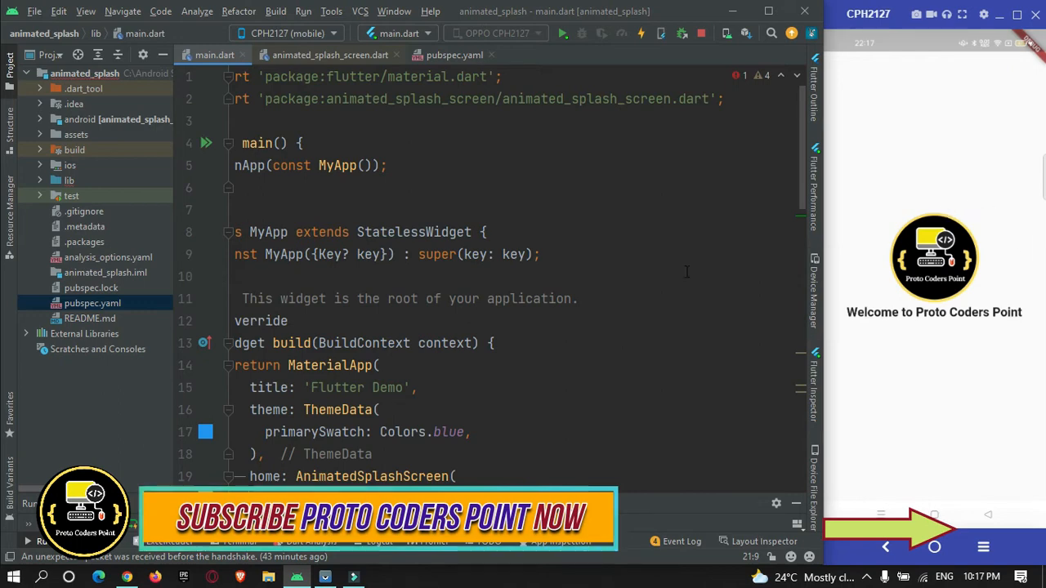
scroll("down", 3)
type("nextScreen: null,")
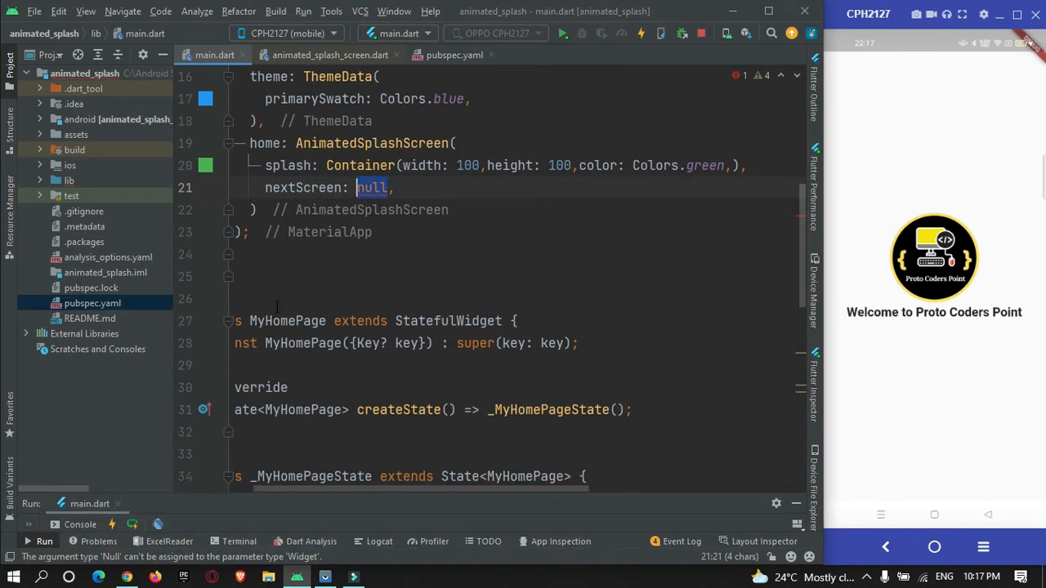
type("MyHomePage()")
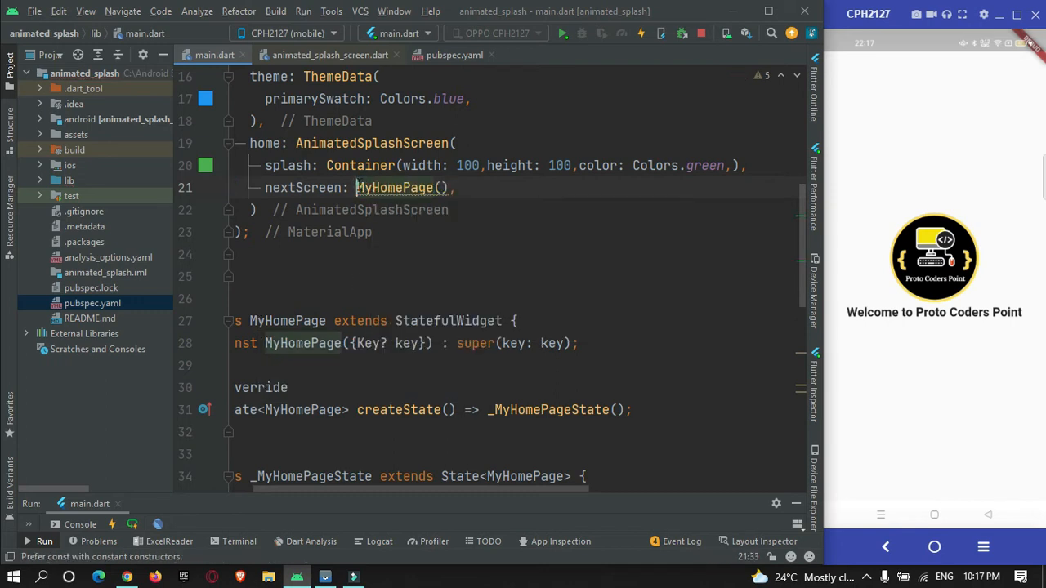
double_click(400, 187)
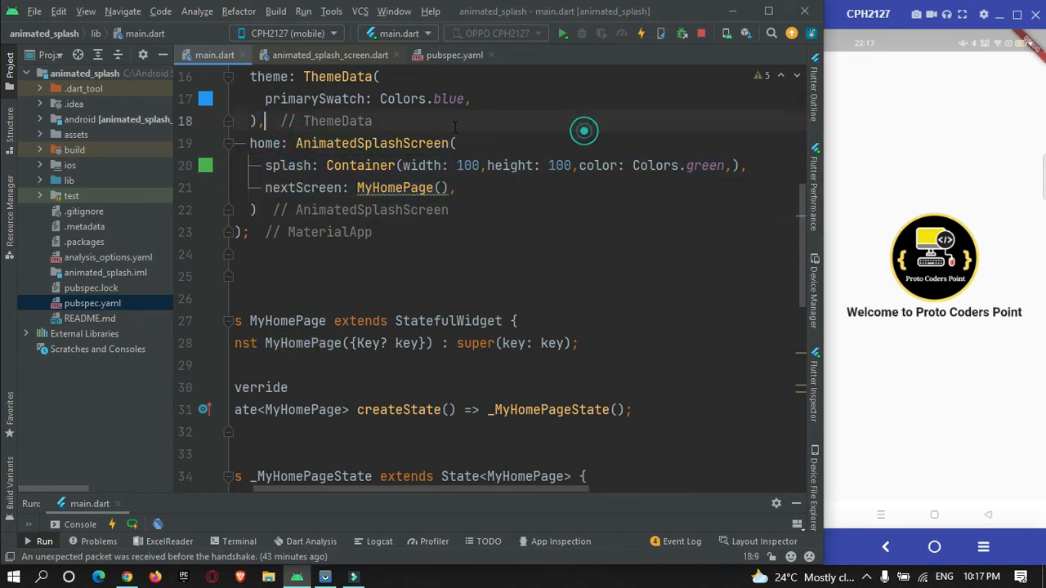
mouse_move(371, 143)
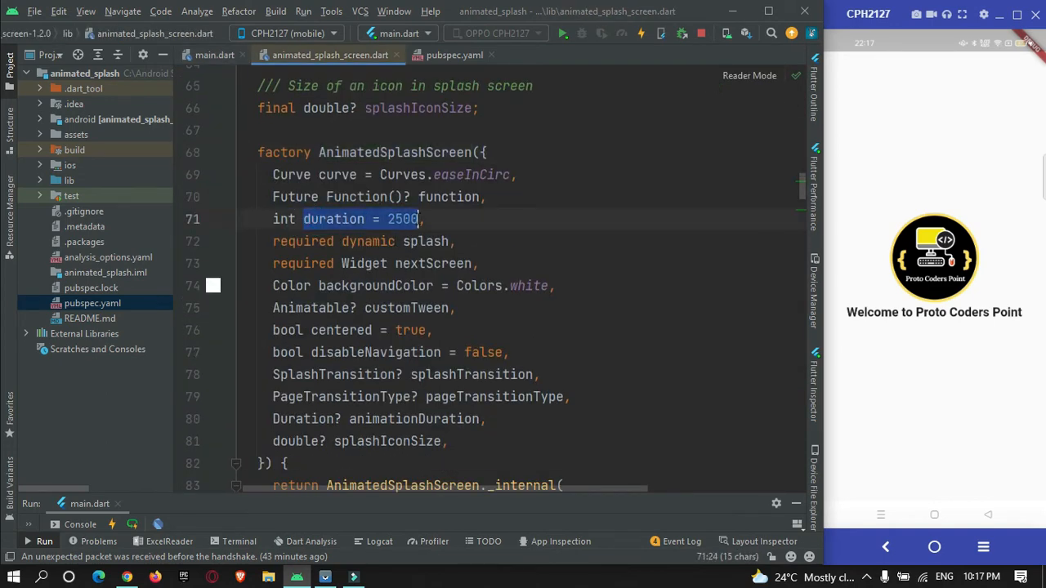
Add duration: 1500 to AnimatedSplashScreen in main.dart, correcting a mistyped value
left_click(214, 55)
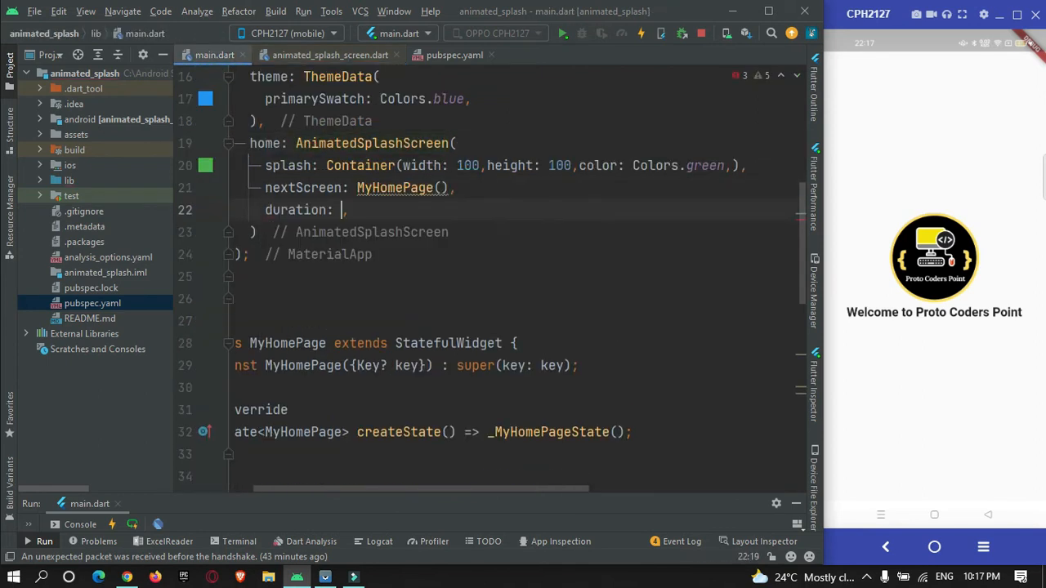
type("5")
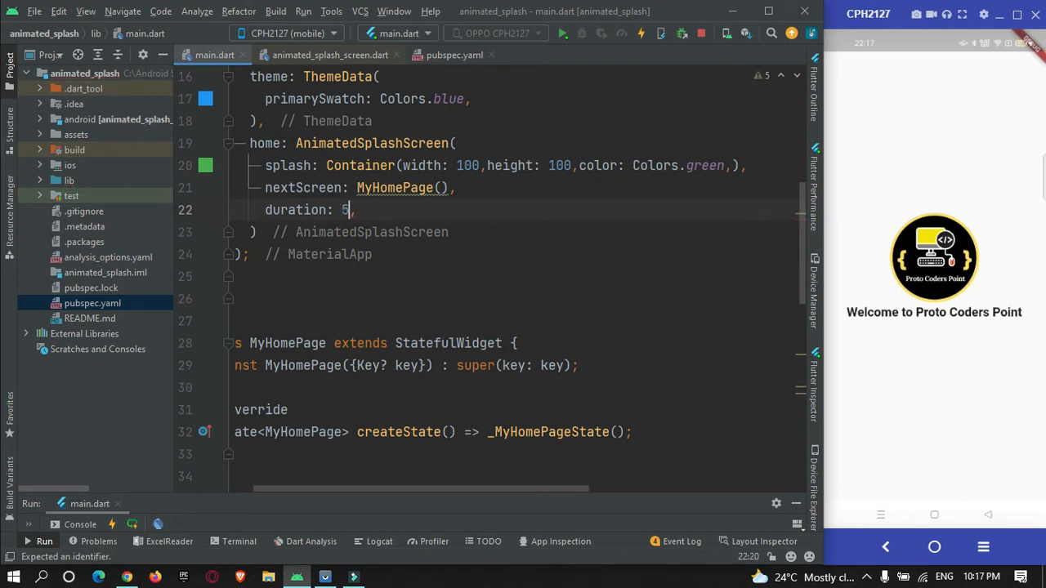
key("Backspace")
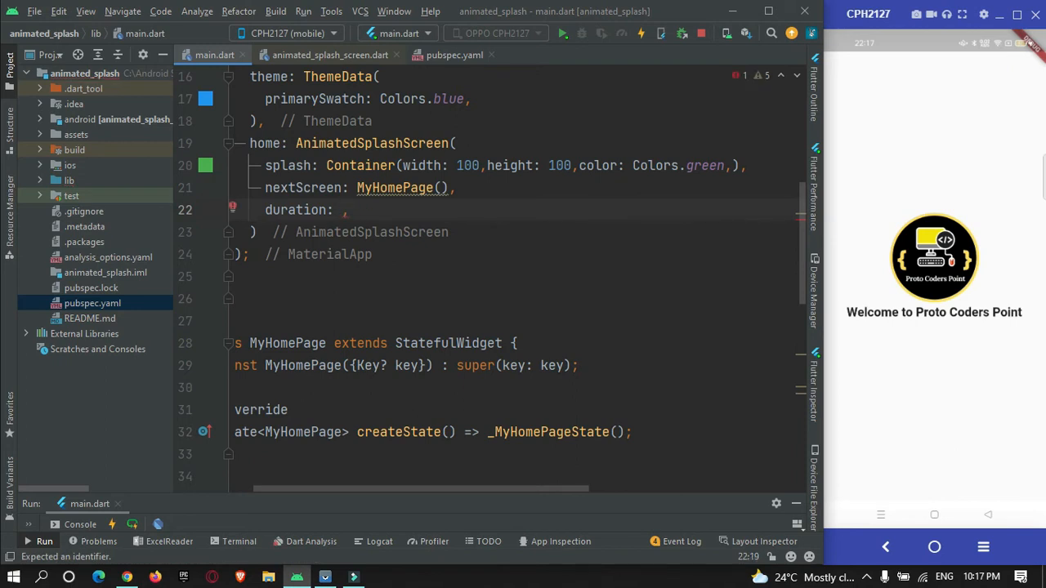
type("1500")
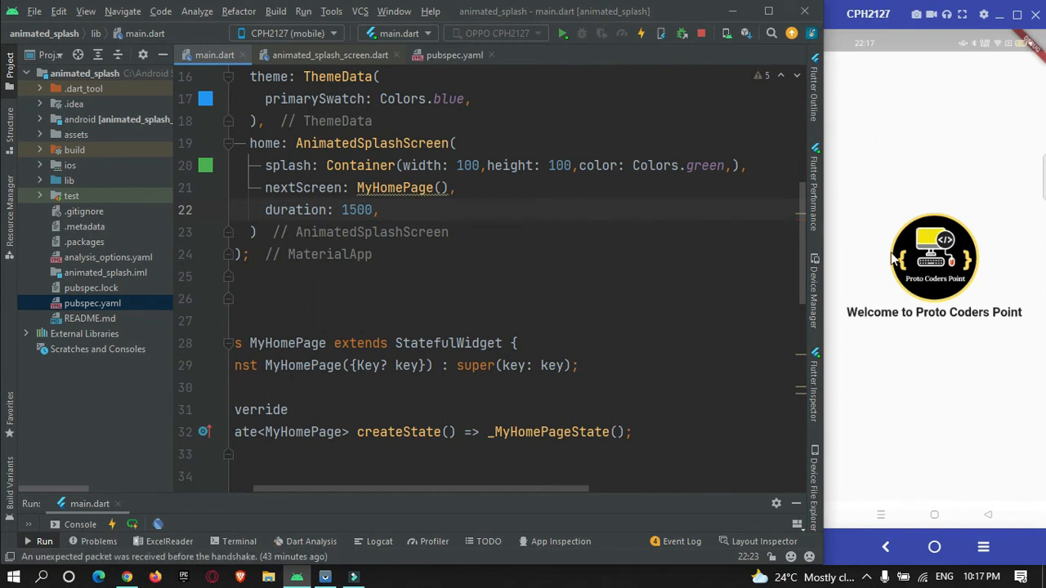
left_click(562, 33)
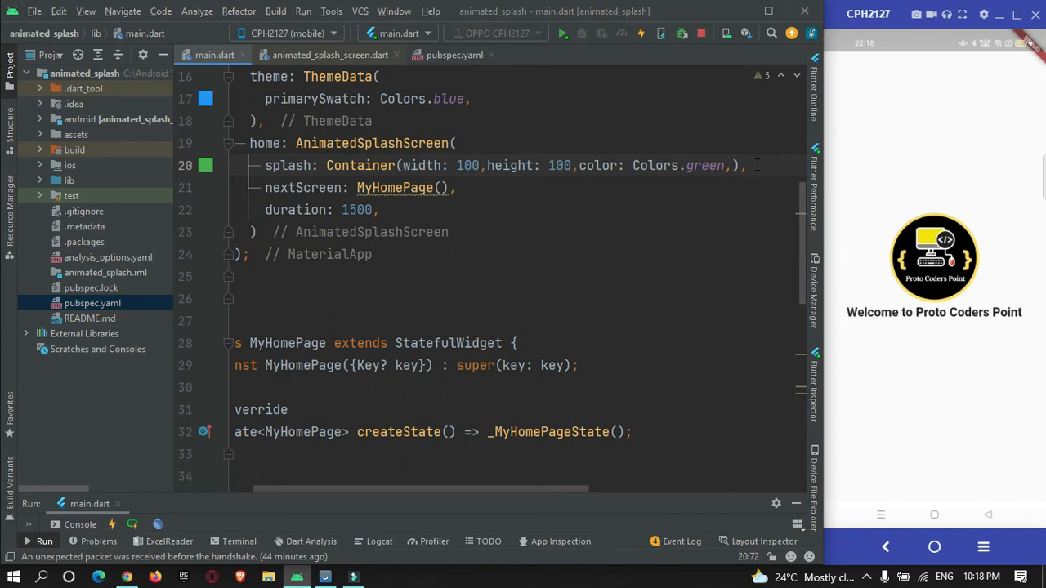
Preview assets/logo.png, then replace the Container splash with Image.asset("assets/logo.png")
left_click(75, 134)
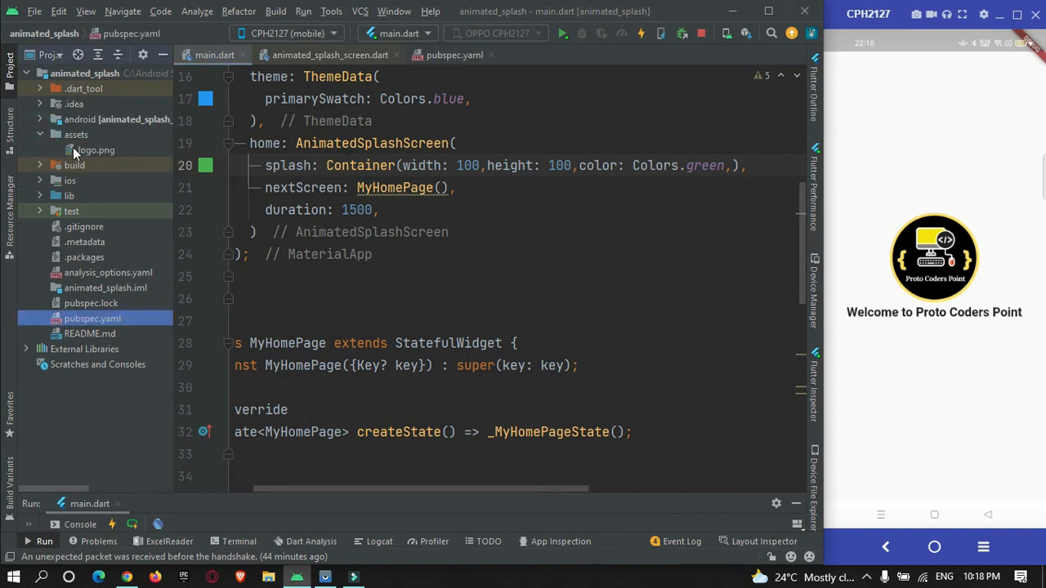
double_click(95, 150)
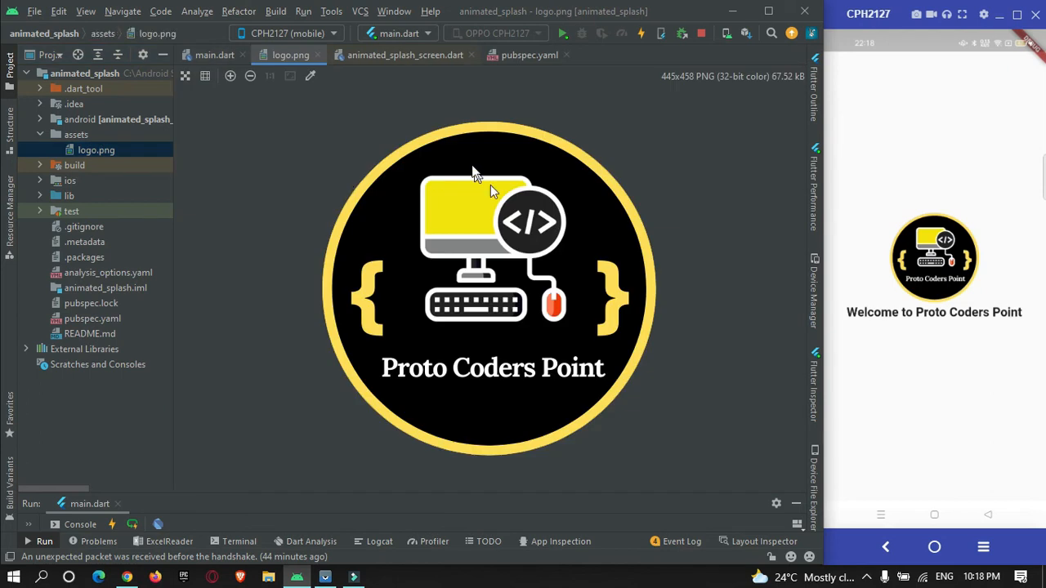
mouse_move(449, 181)
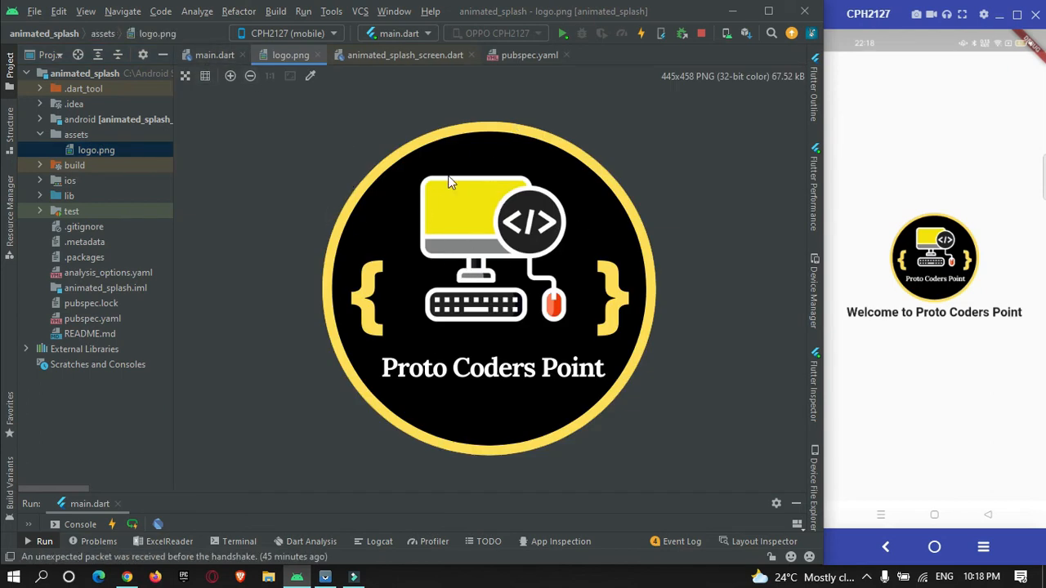
left_click(214, 55)
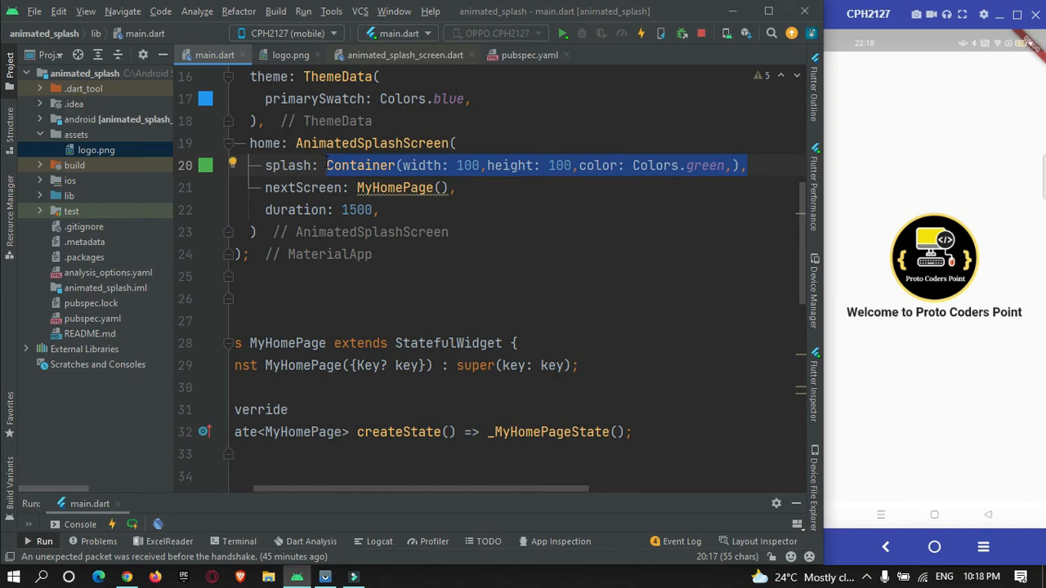
type("Image.asset(\"assets/logo.png\"),")
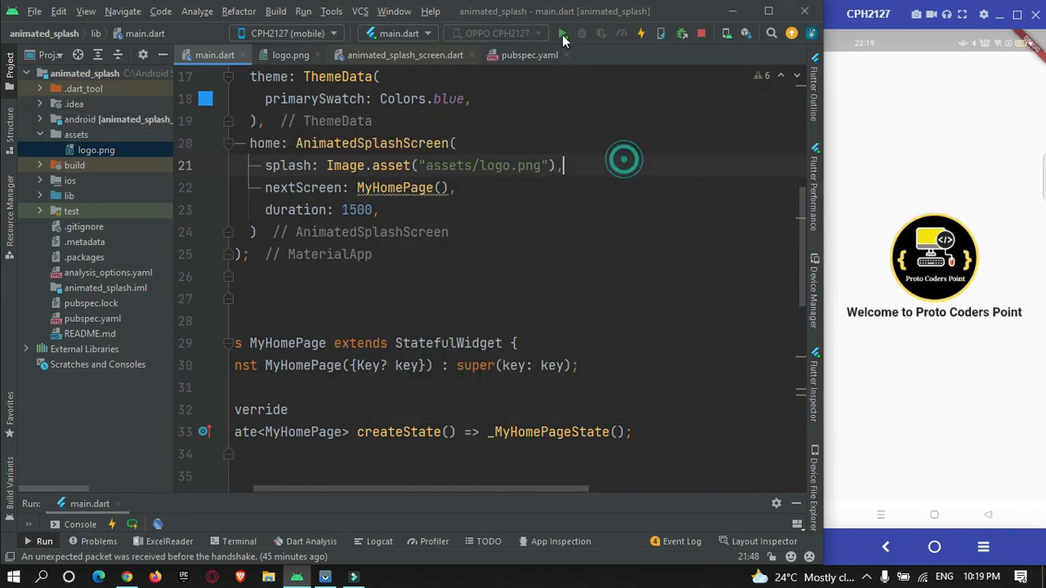
left_click(562, 33)
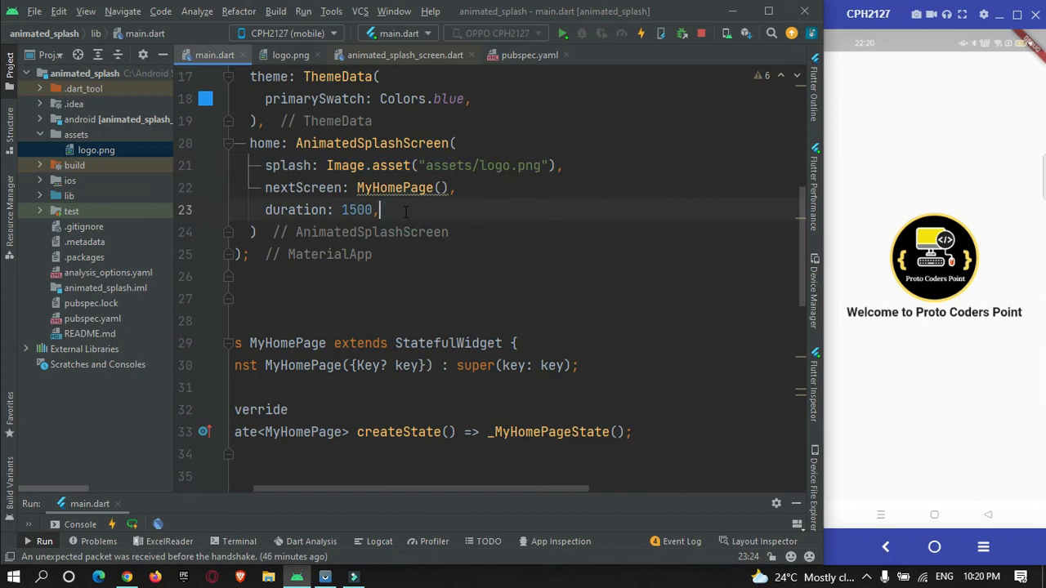
Add splashTransition: SplashTransition.rotationTransition and raise the duration to 3000
type("s")
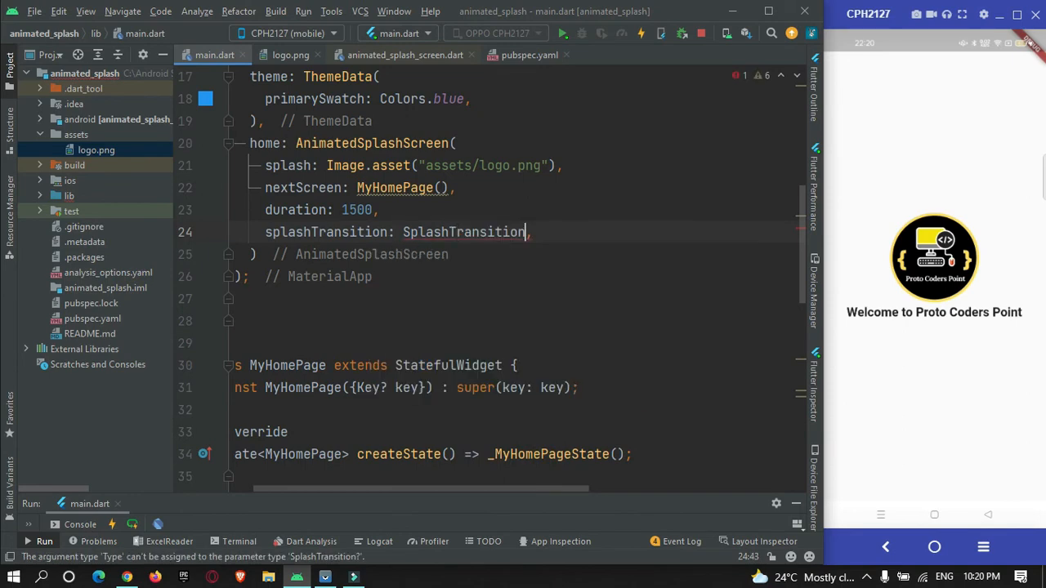
type(".rotationTransition")
left_click(323, 210)
type("30")
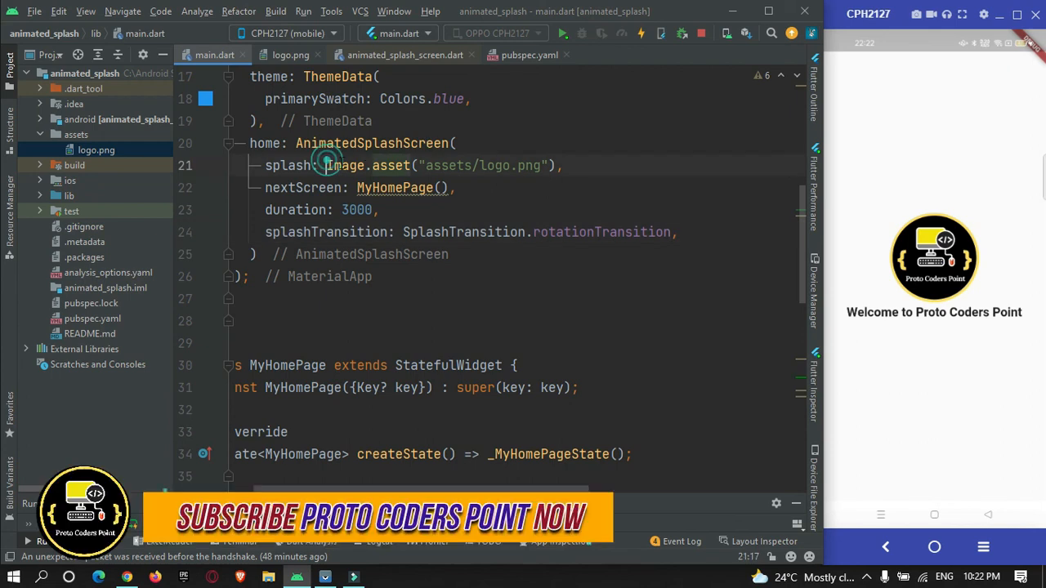
double_click(367, 165)
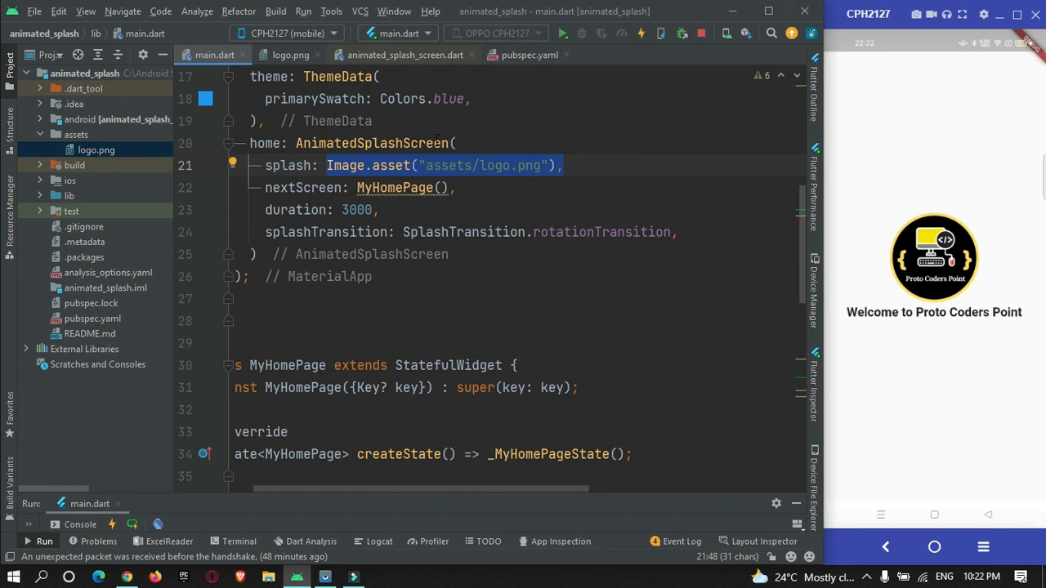
mouse_move(583, 228)
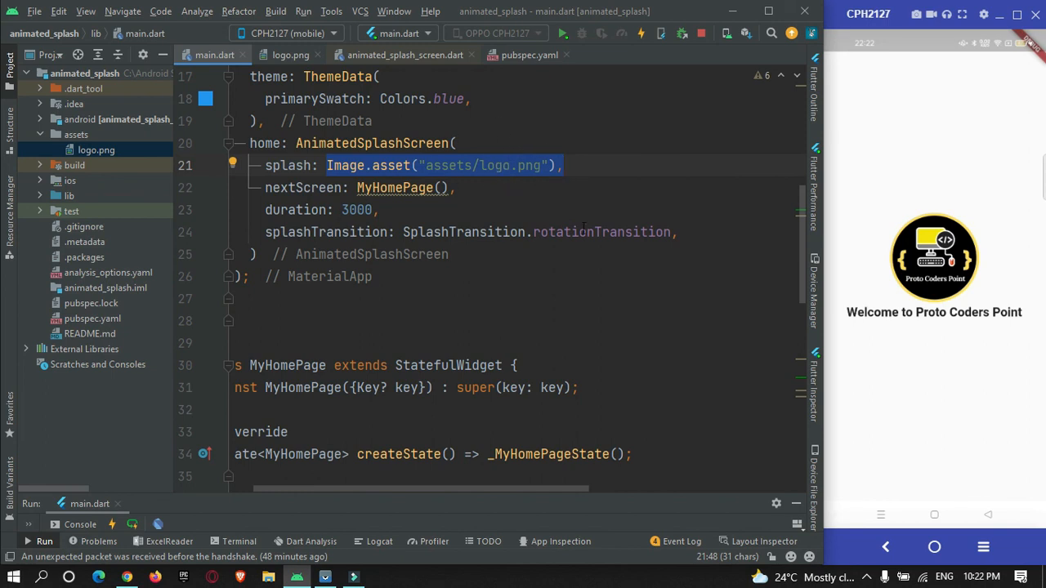
mouse_move(602, 231)
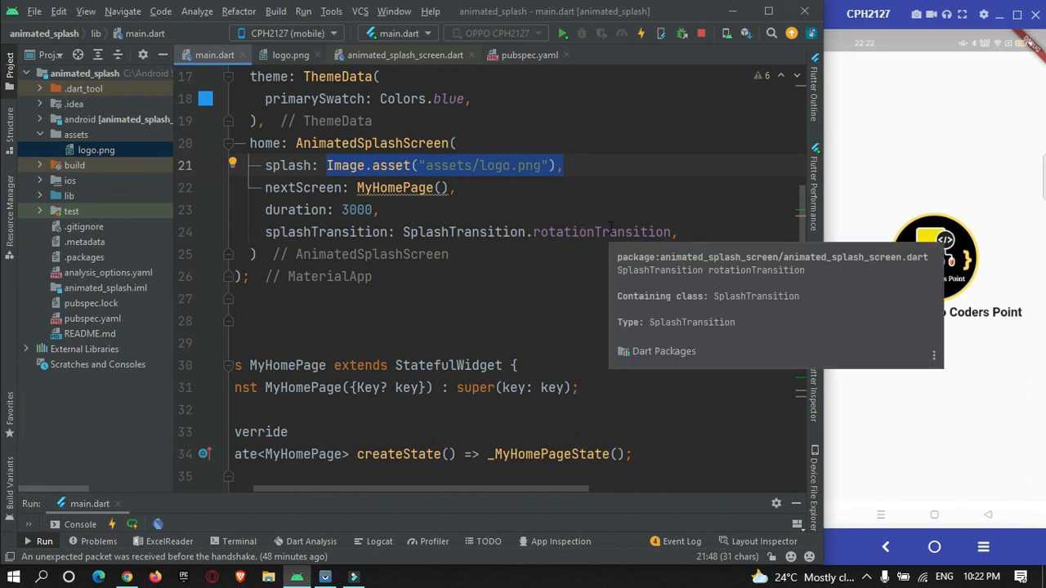